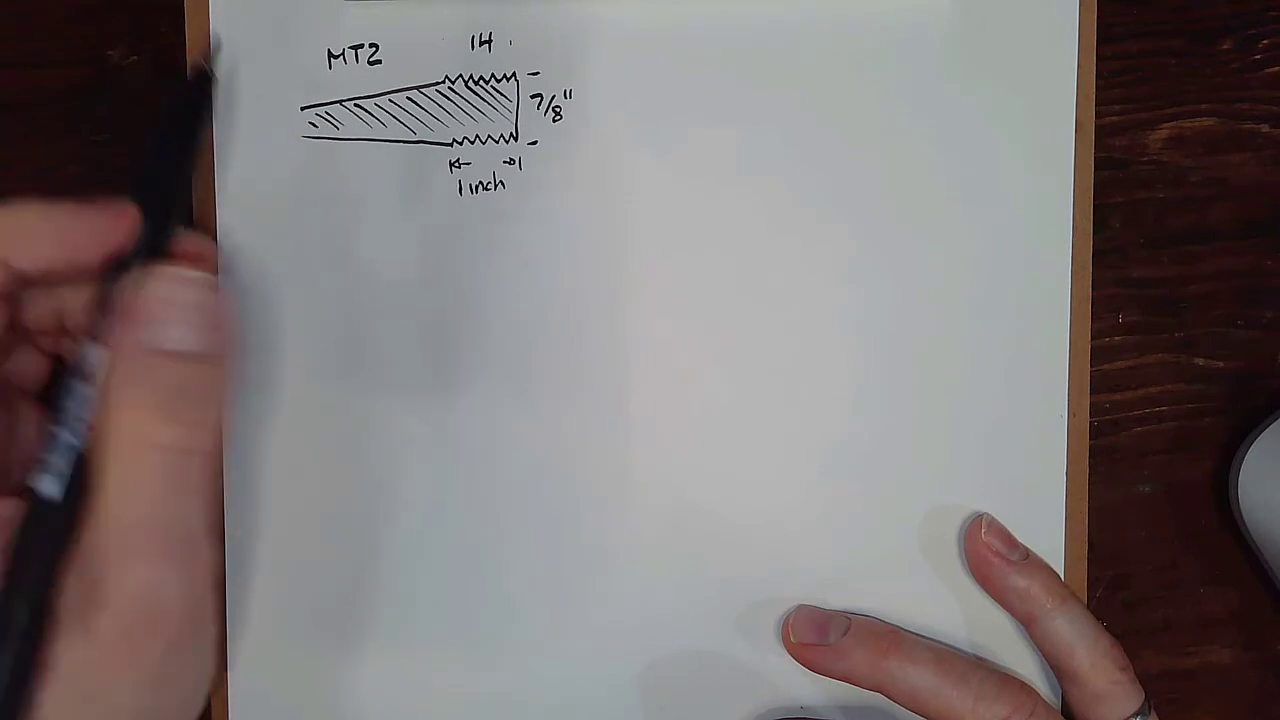
pyautogui.moveTo(250, 150)
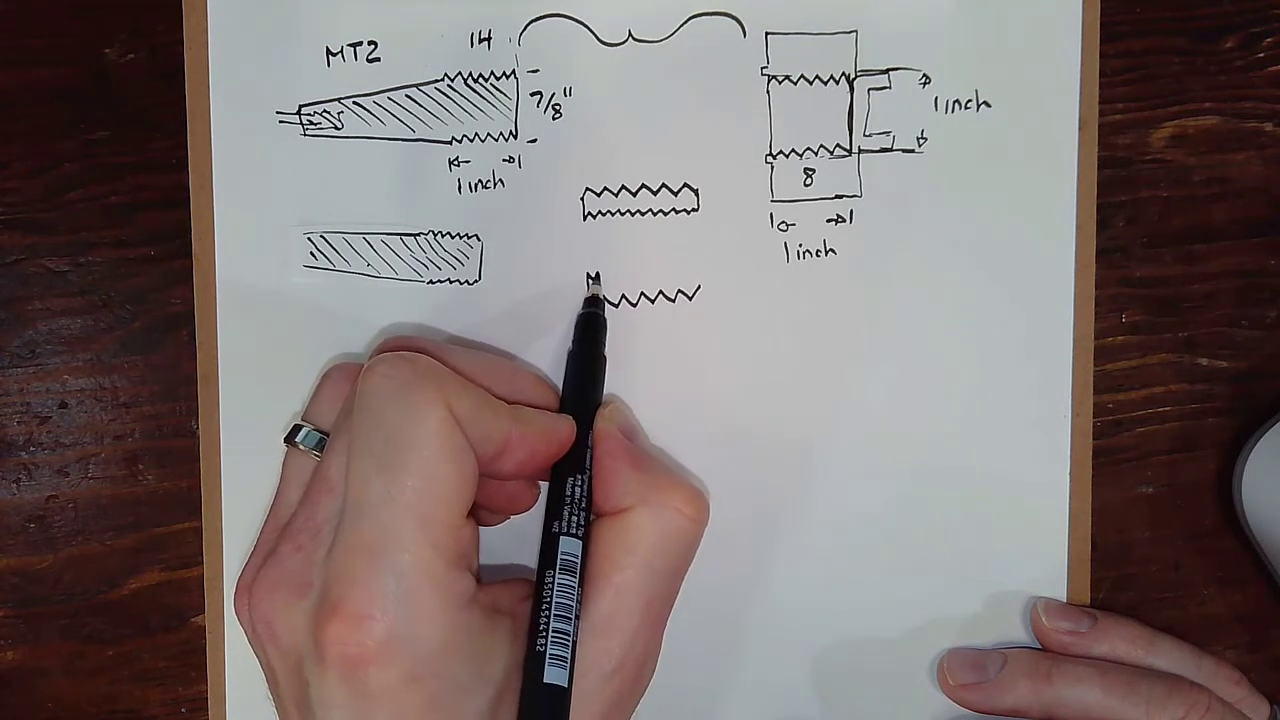
pyautogui.moveTo(596, 280); pyautogui.dragTo(690, 290)
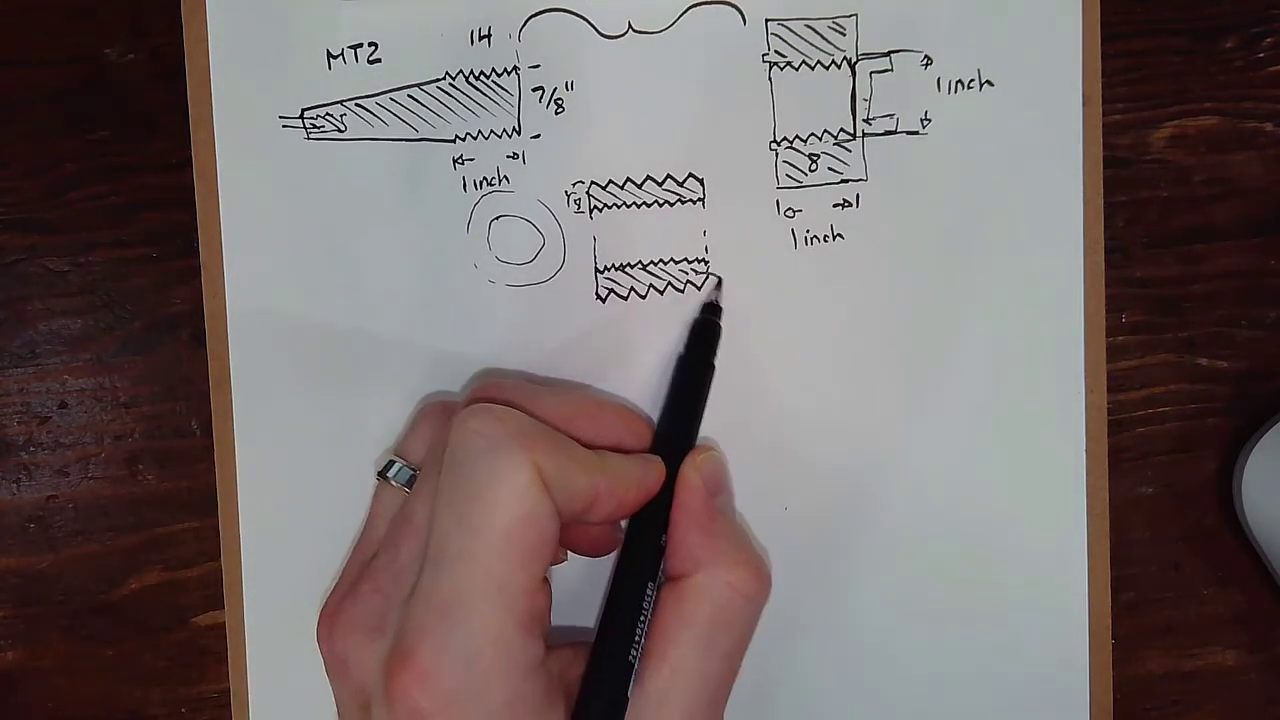
pyautogui.moveTo(716, 290); pyautogui.dragTo(744, 336)
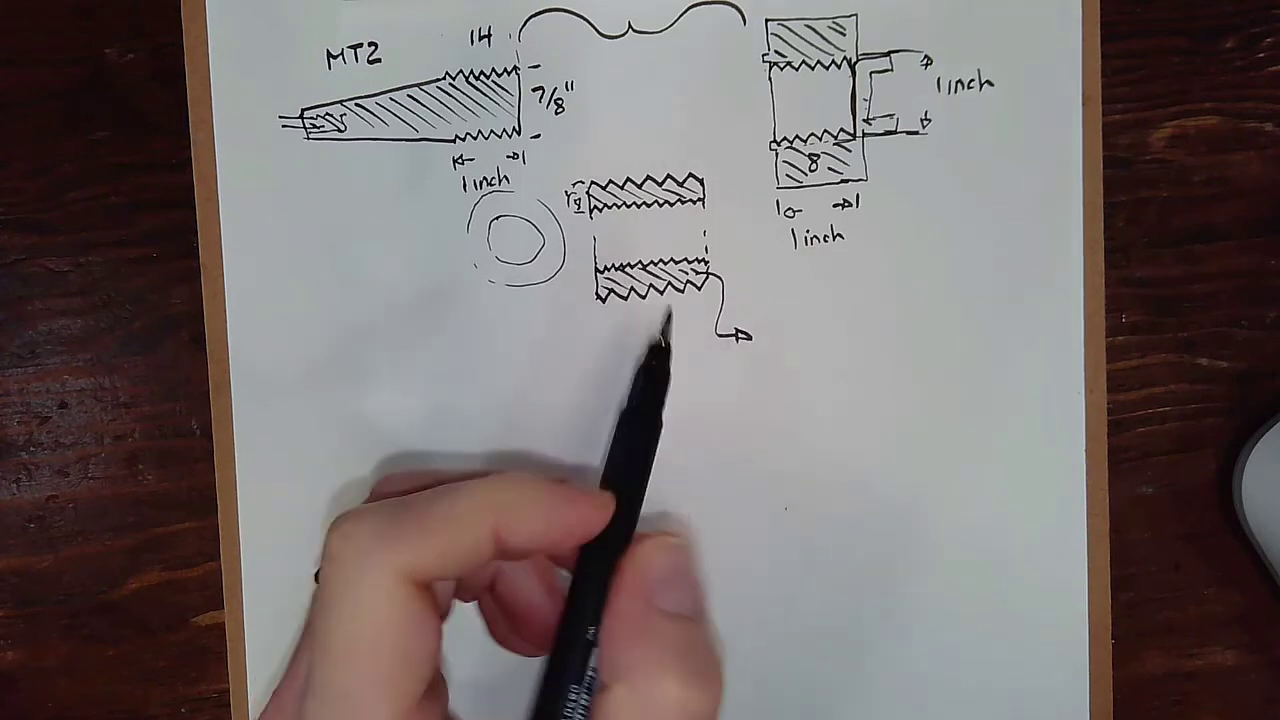